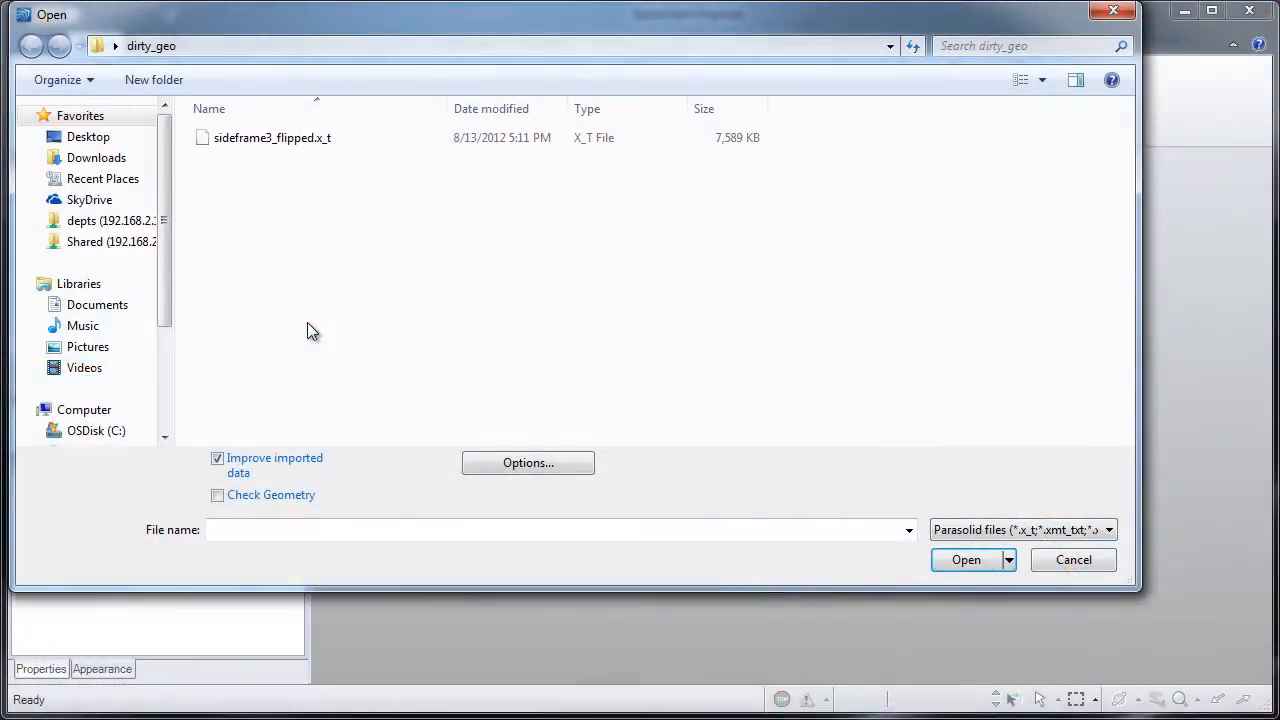
- Open sideframe3_flipped.x_t so the sideframe loads as a single surface body
click(272, 138)
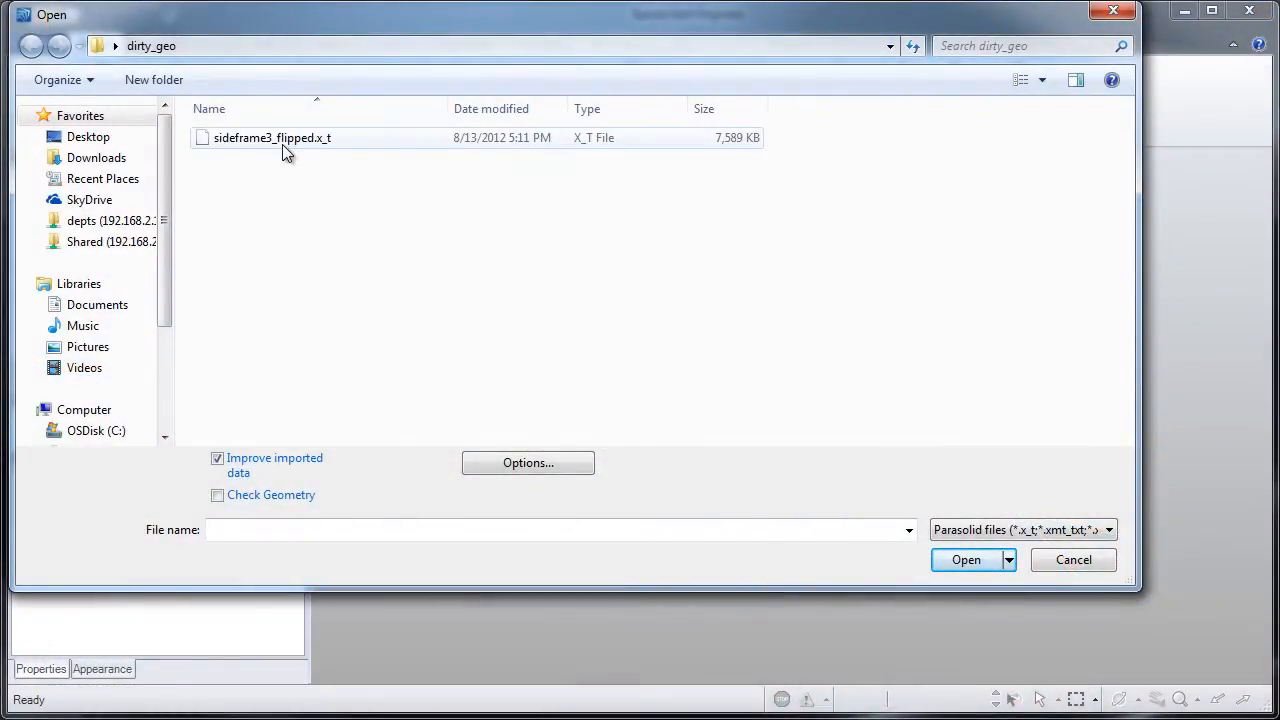
click(965, 559)
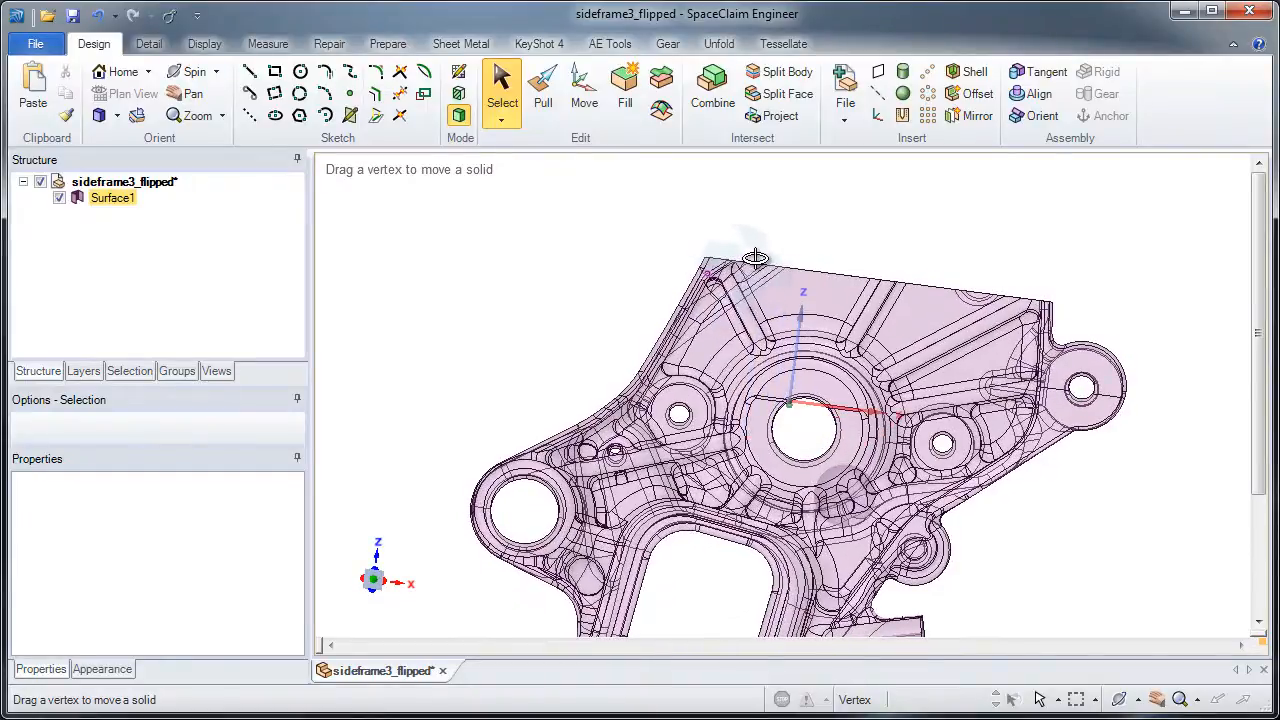
- Zoom into the sideframe's top face and select its upper boundary edge for inspection
drag(755, 255, 760, 290)
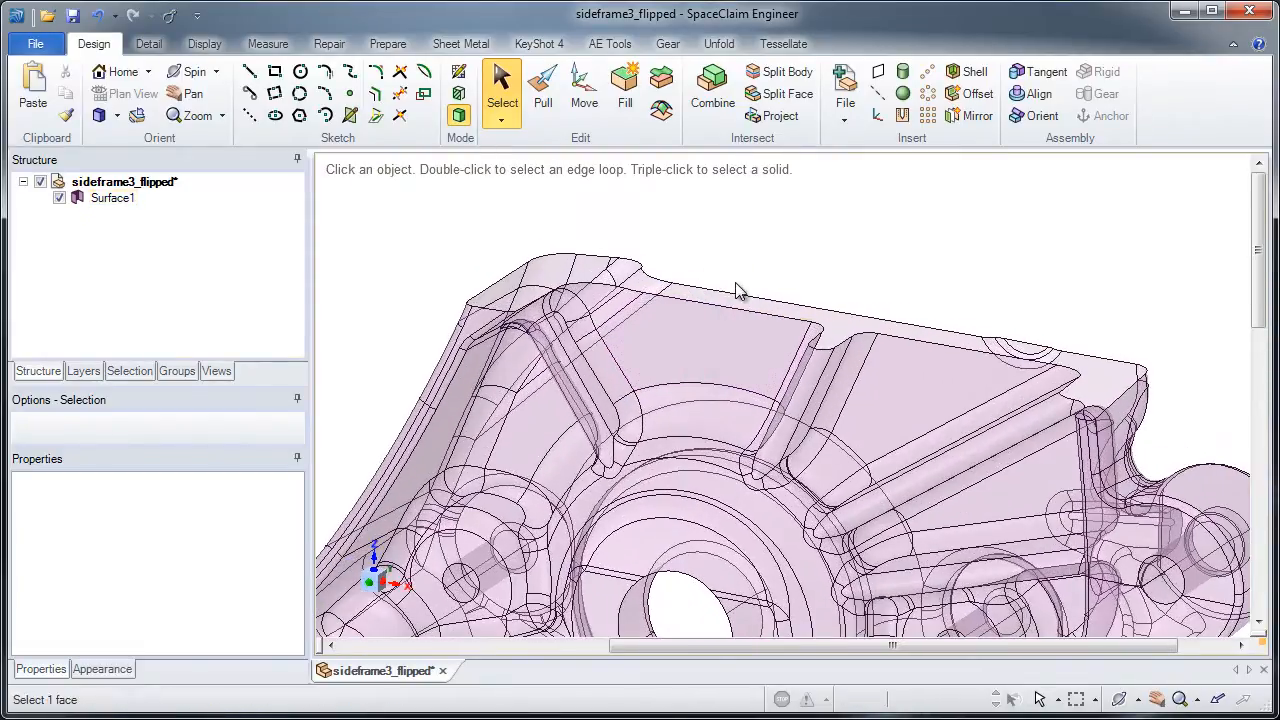
click(730, 293)
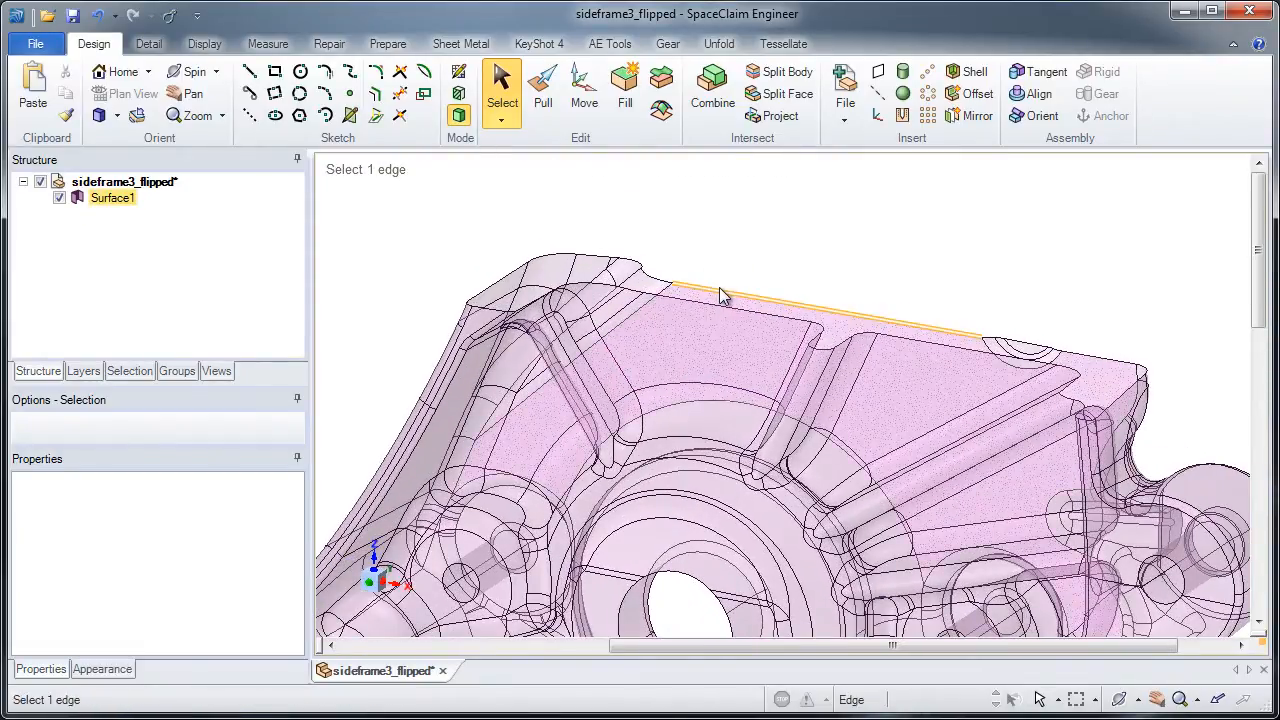
click(720, 290)
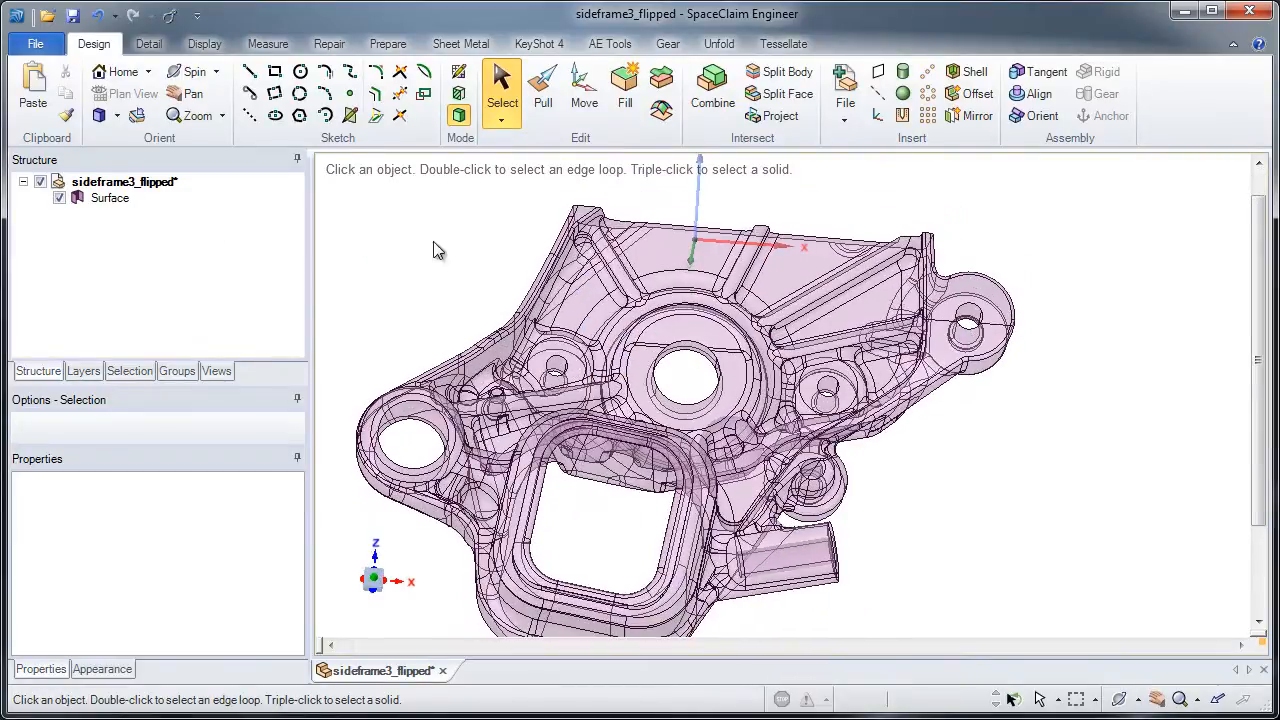
- Run the Repair Gaps check, which finds three gaps, and inspect the narrow strip face
click(329, 43)
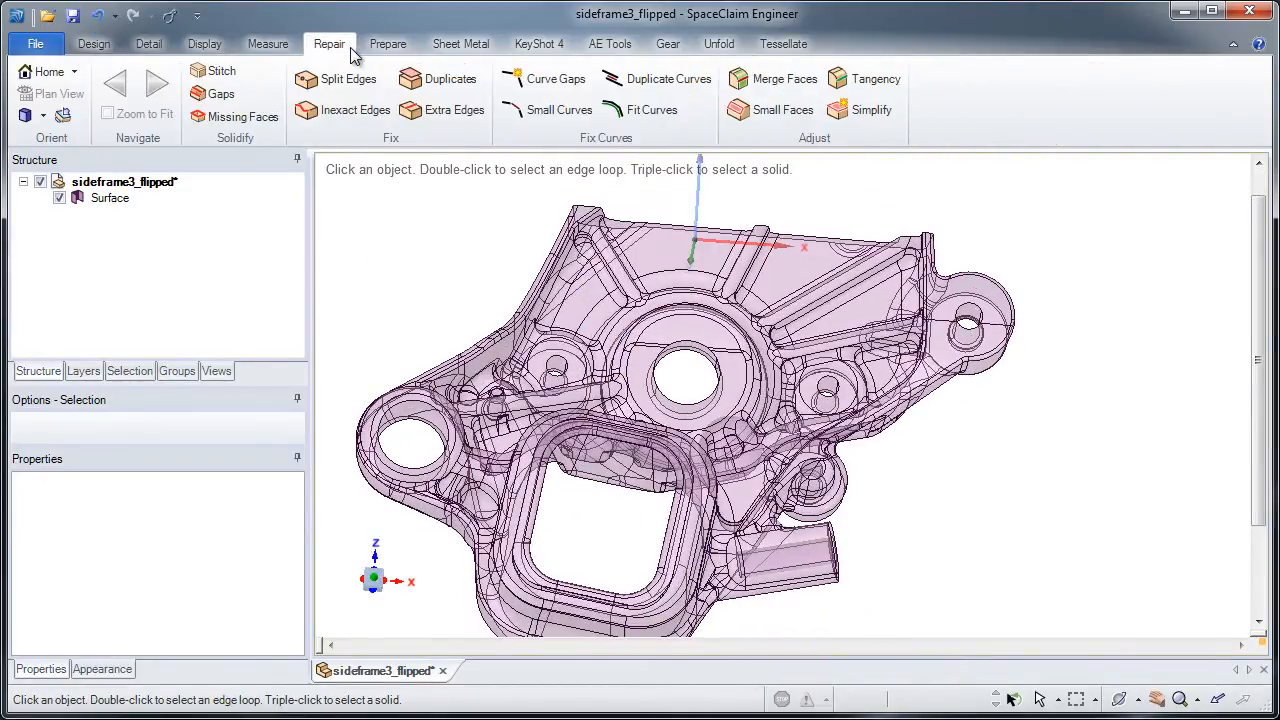
click(221, 93)
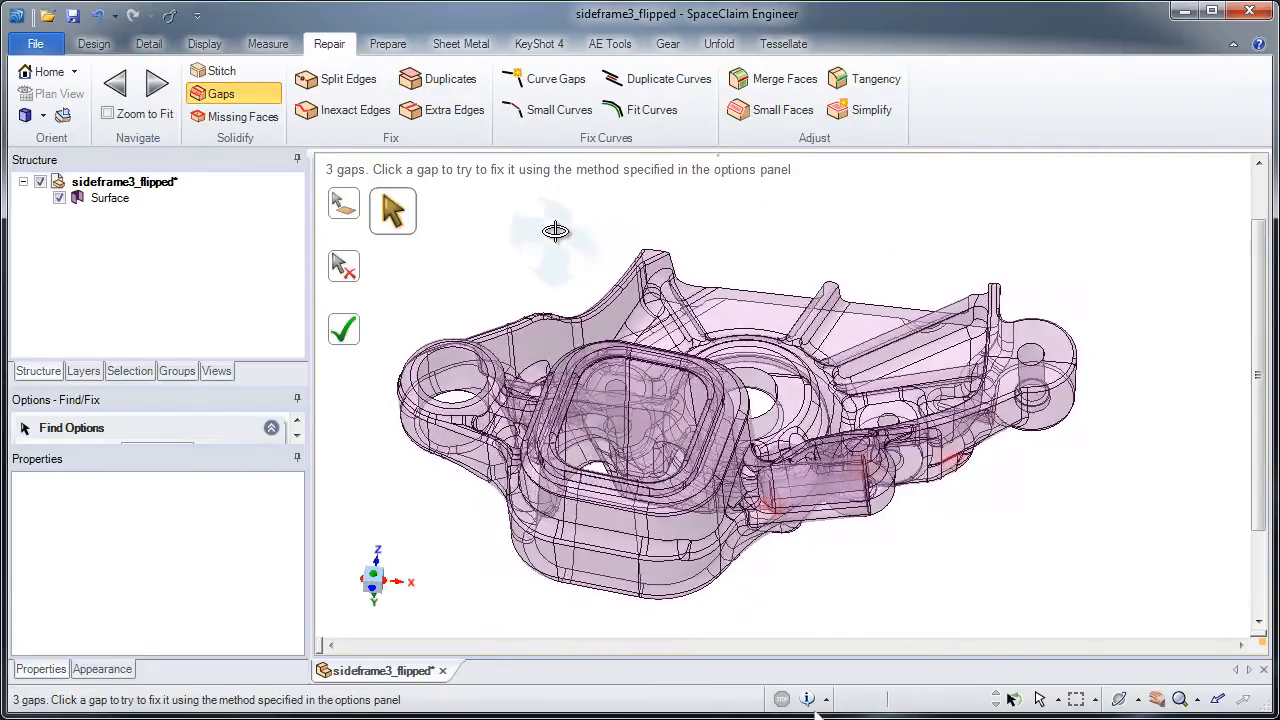
click(243, 116)
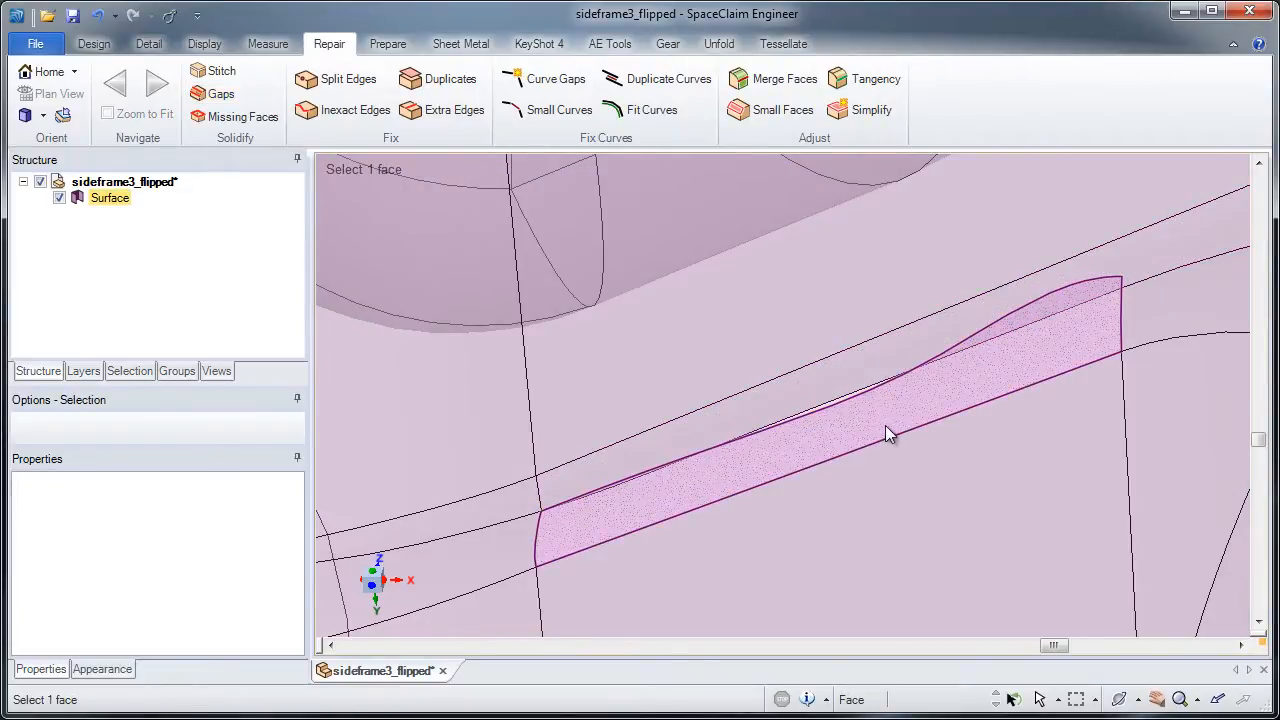
click(890, 433)
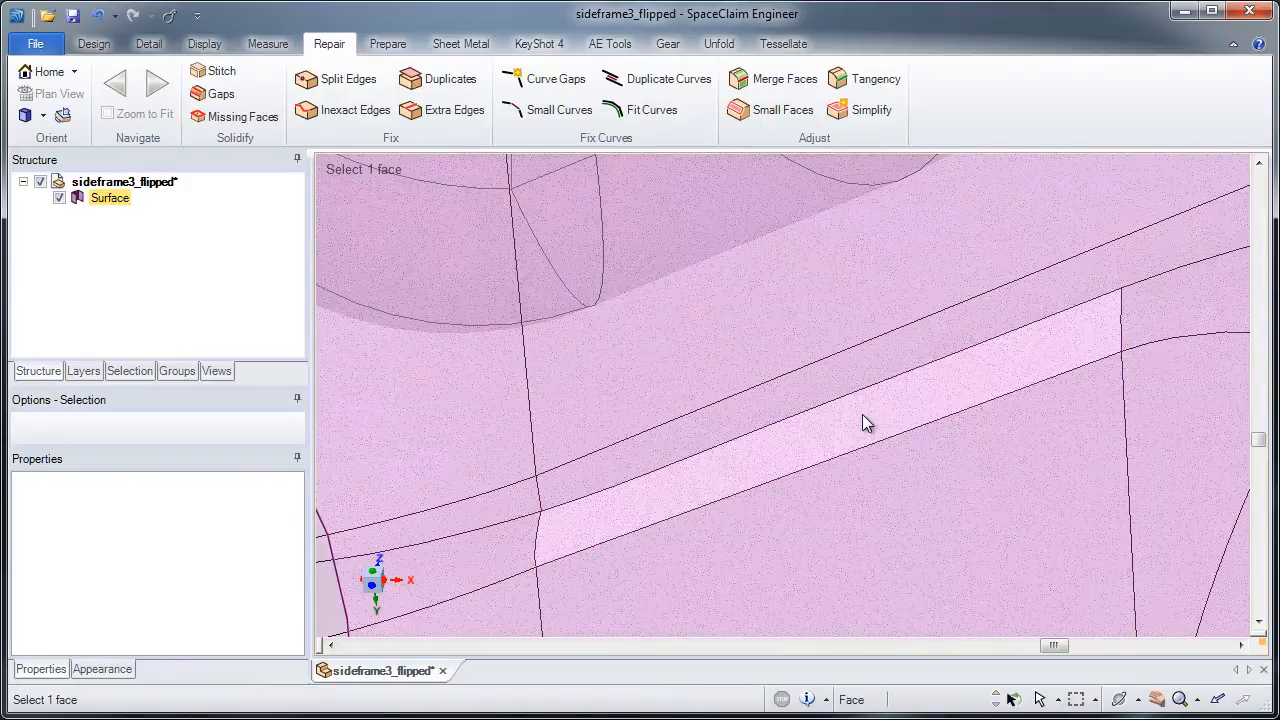
click(241, 116)
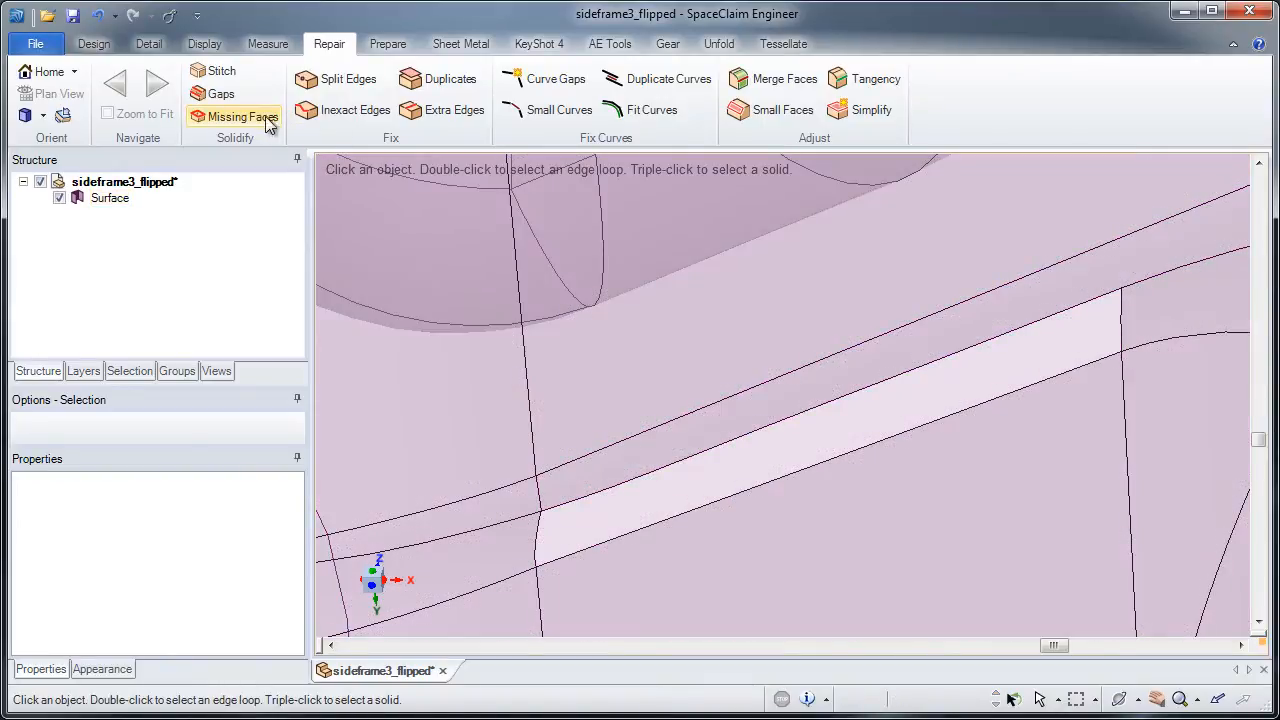
- Run Missing Faces (none found), then re-run Gaps to list two remaining gaps
click(240, 116)
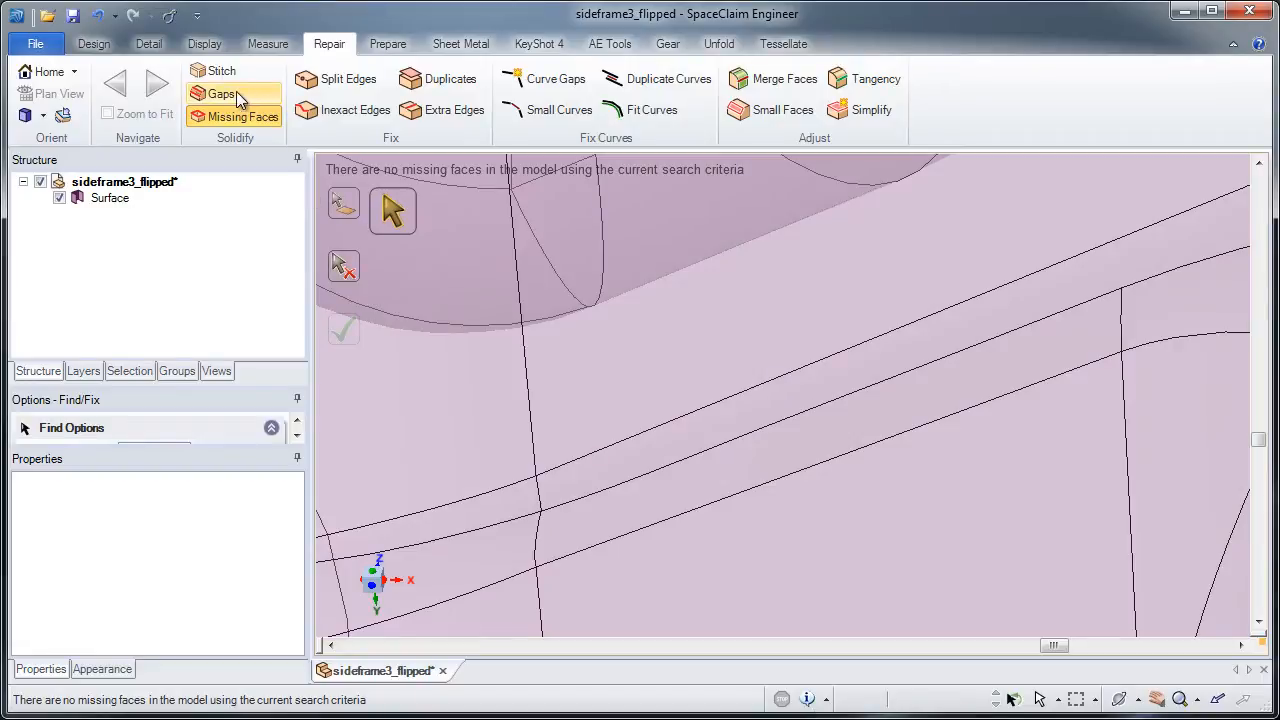
click(221, 93)
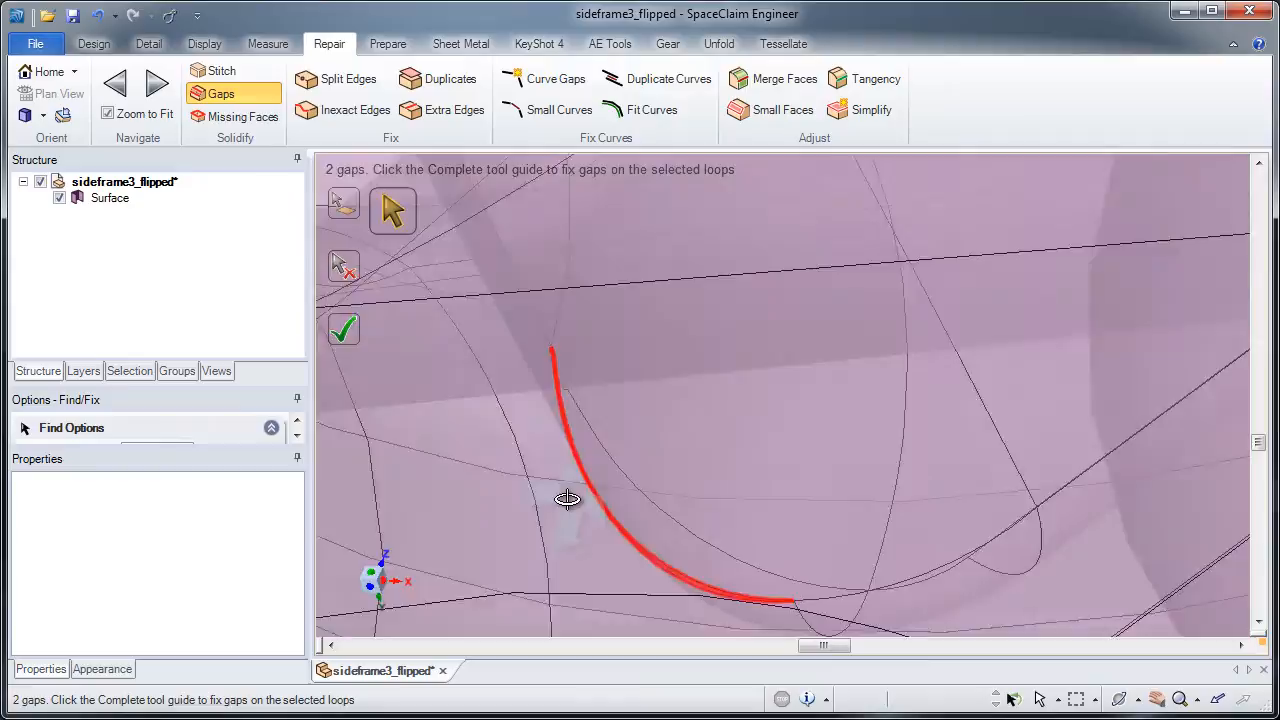
- Step through the highlighted gaps with Next and close the last remaining one
drag(567, 499, 423, 497)
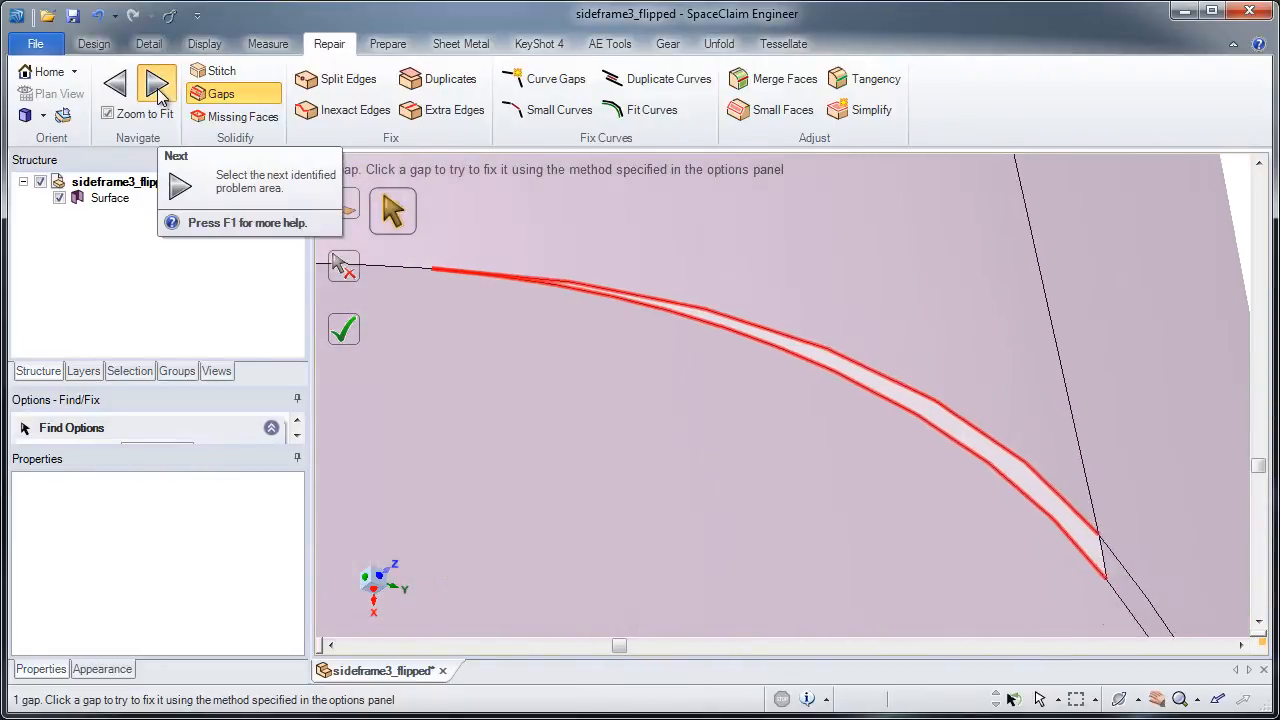
click(157, 83)
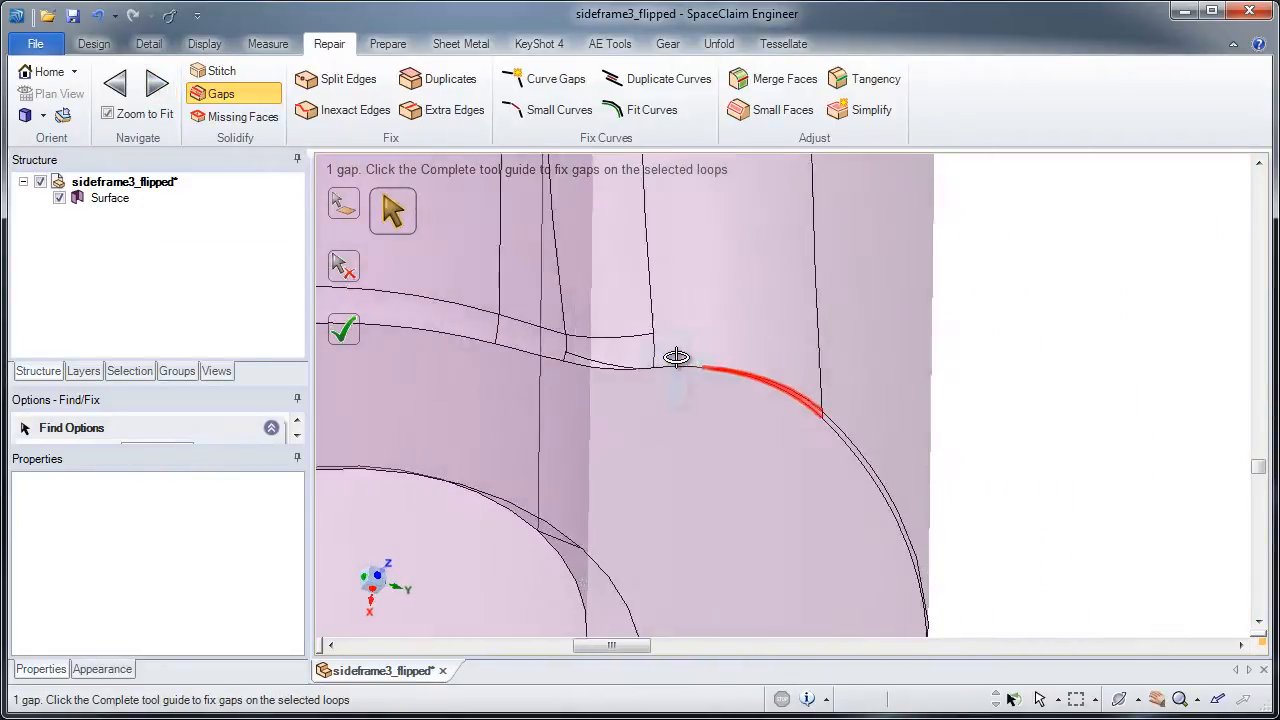
drag(675, 357, 835, 457)
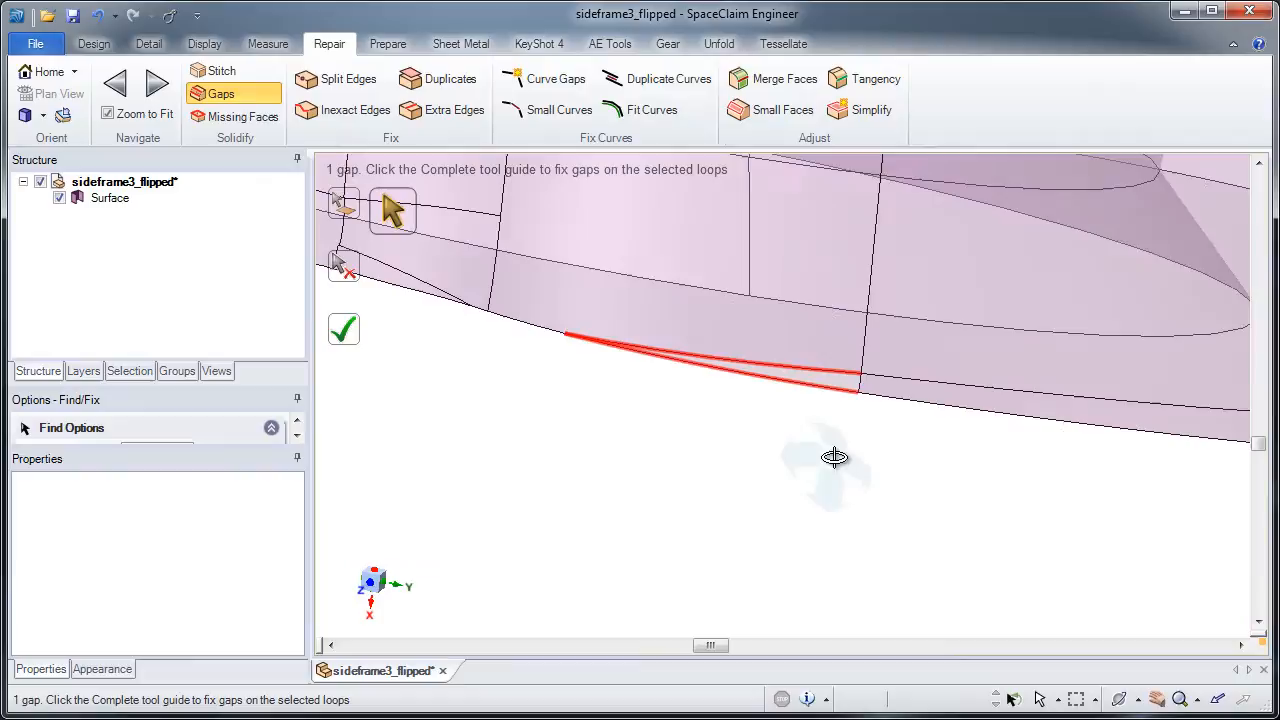
click(343, 329)
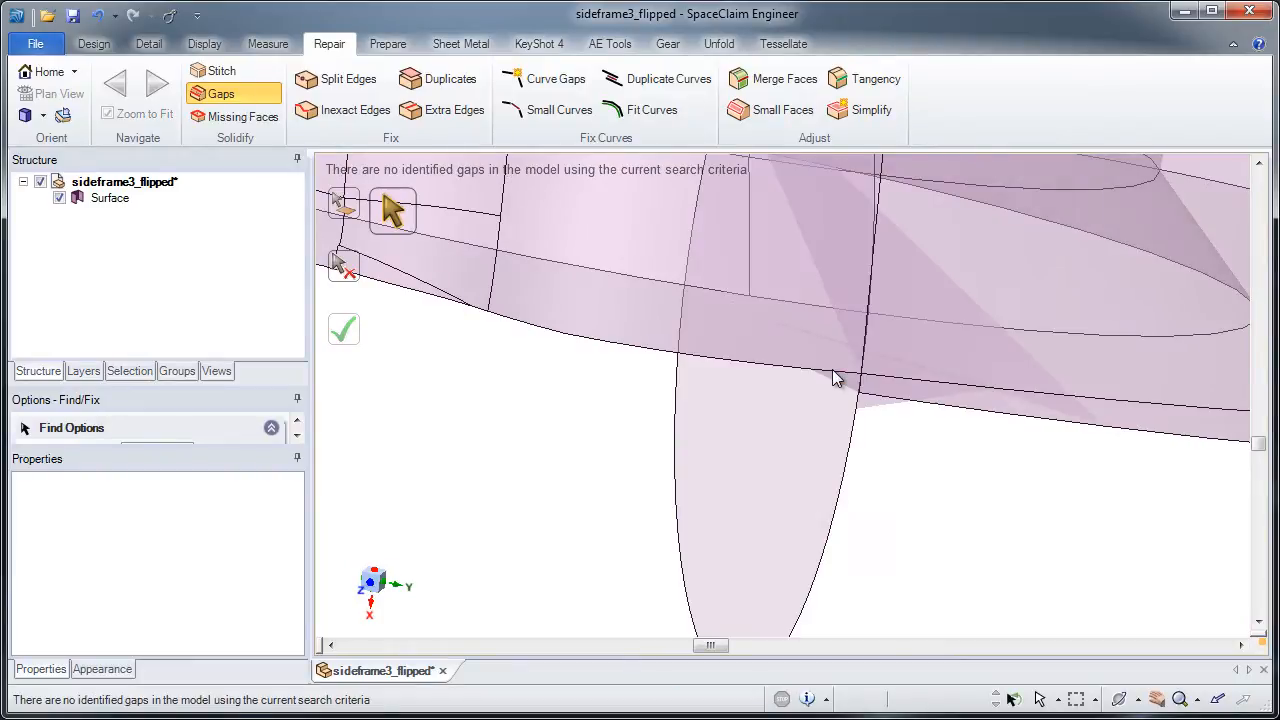
mouse_move(735, 385)
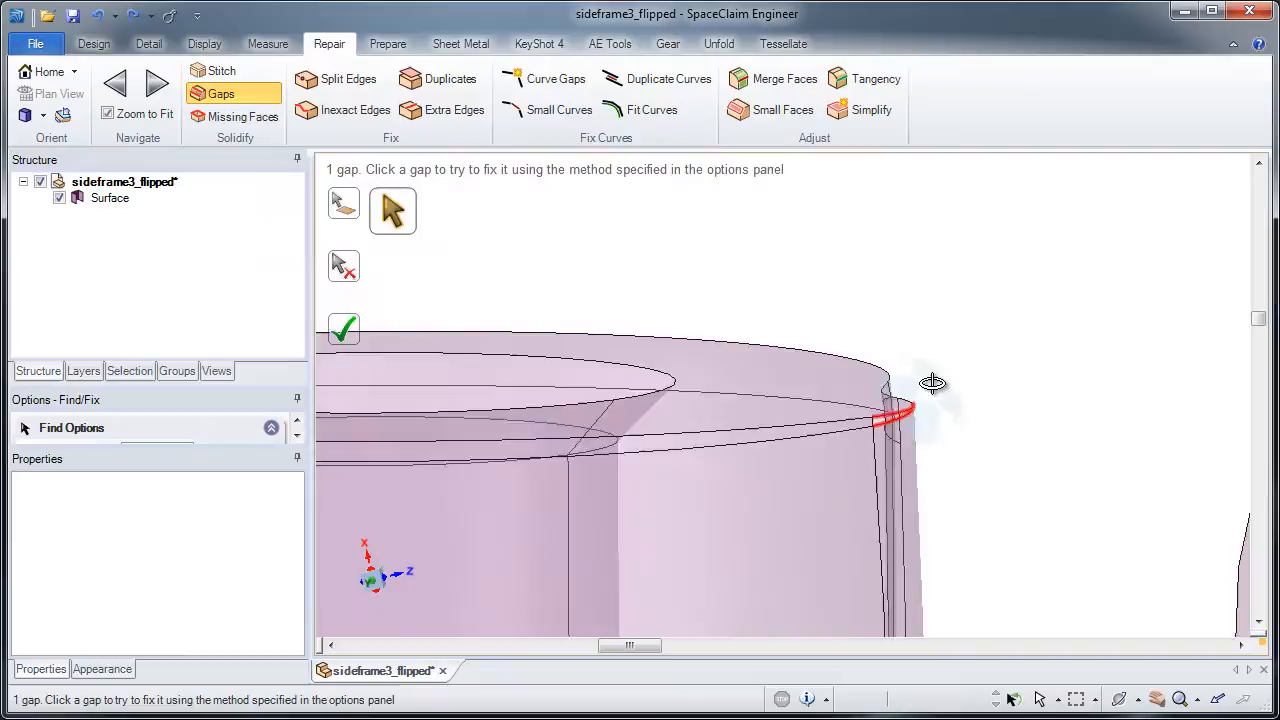
- Orbit to the sliver gap at the upper rim and return to the Design tools
drag(930, 383, 920, 440)
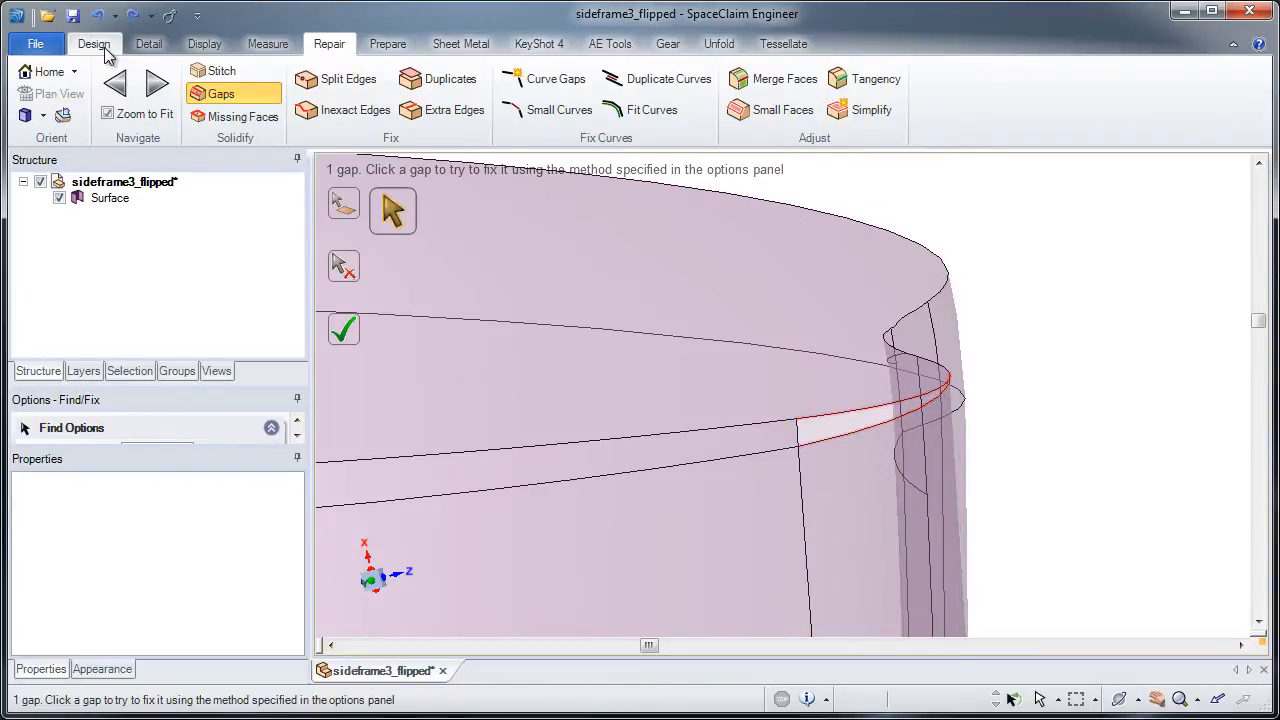
click(93, 43)
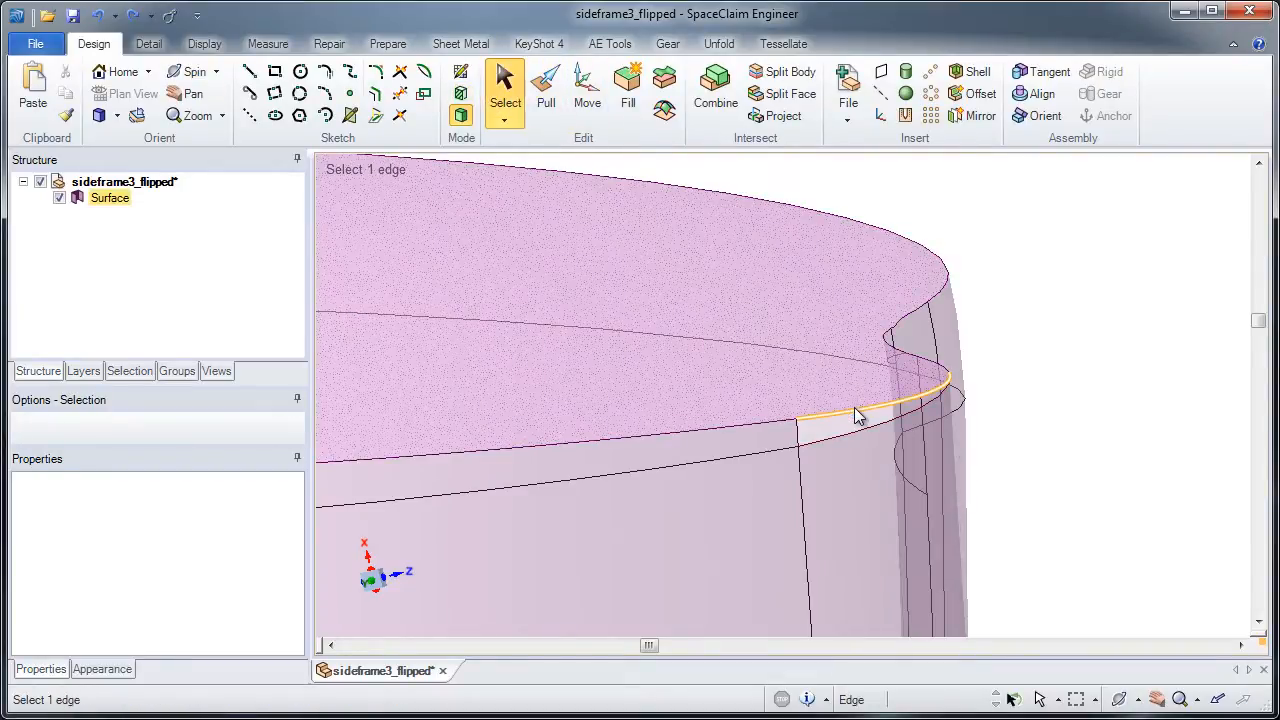
- Fill the sliver's edge loop with Patch blend enabled, making the sideframe a solid
click(855, 420)
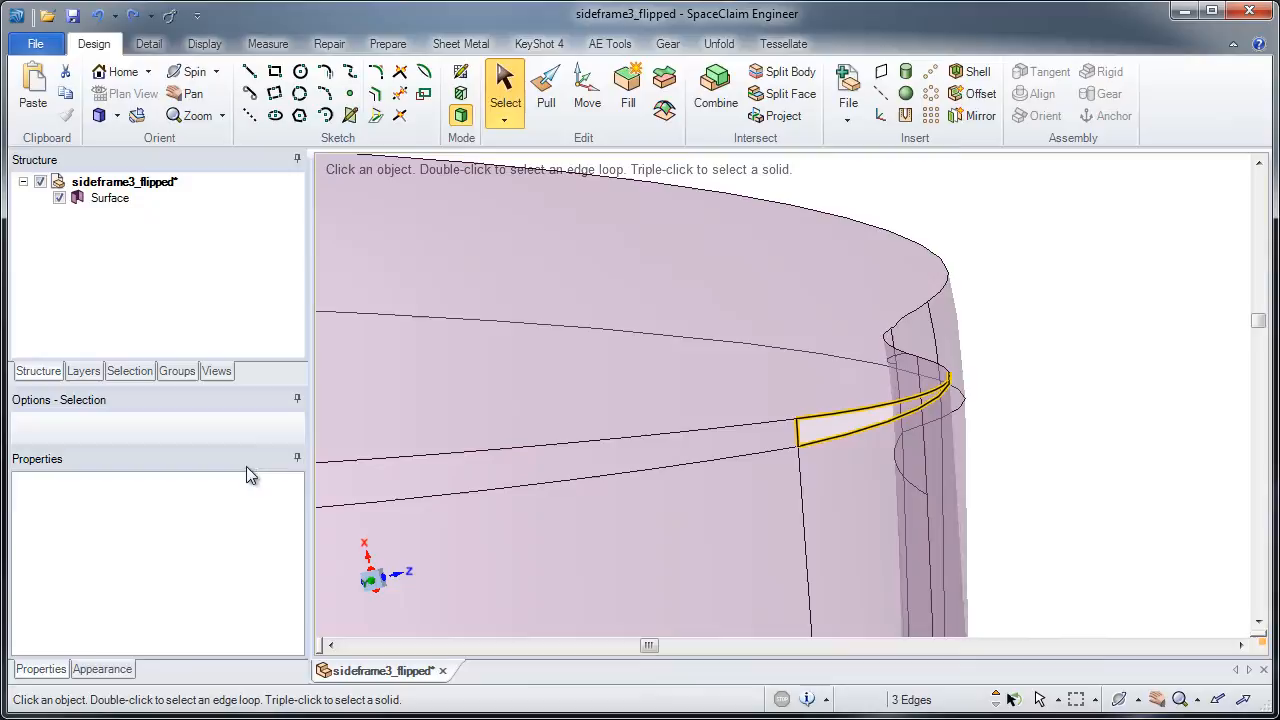
click(628, 90)
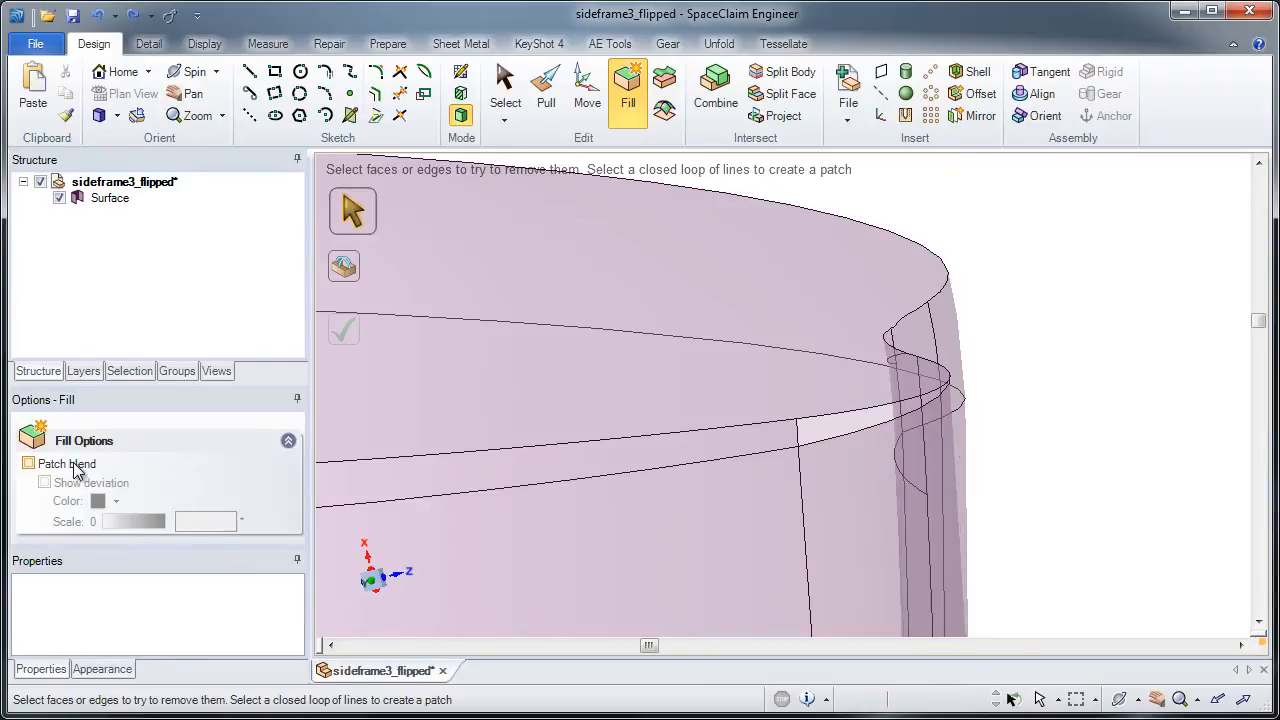
click(905, 408)
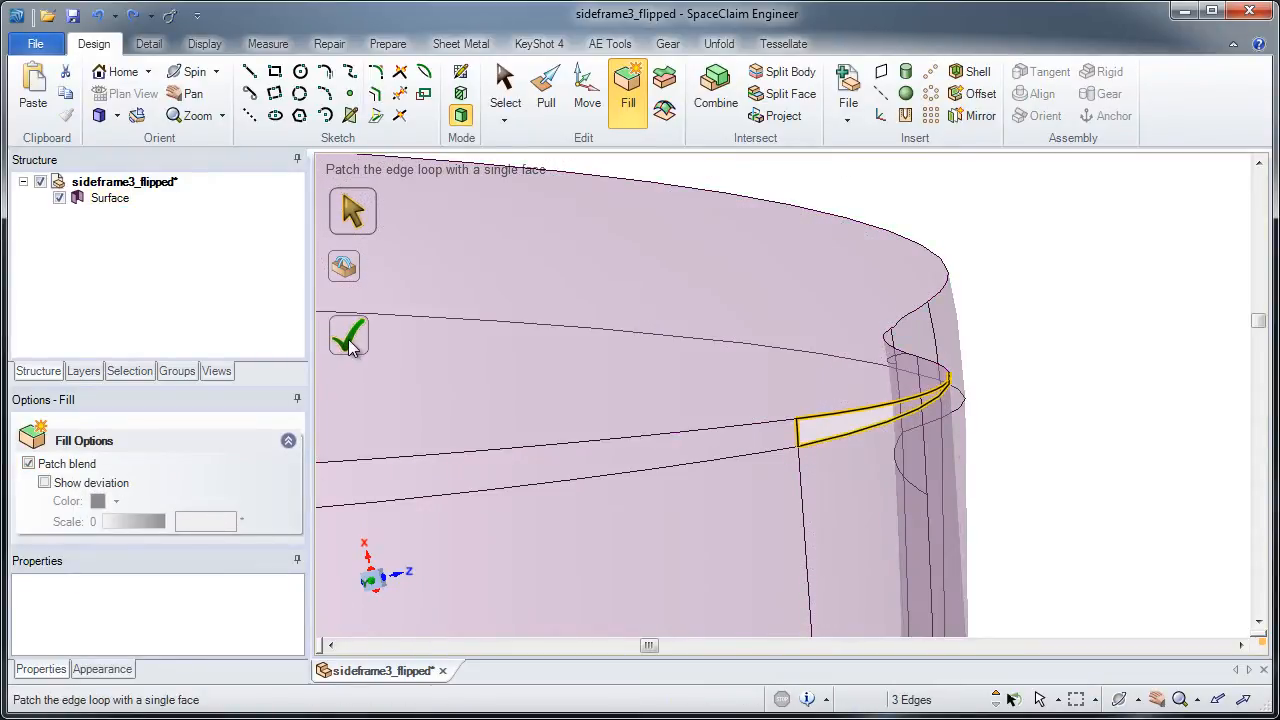
click(349, 335)
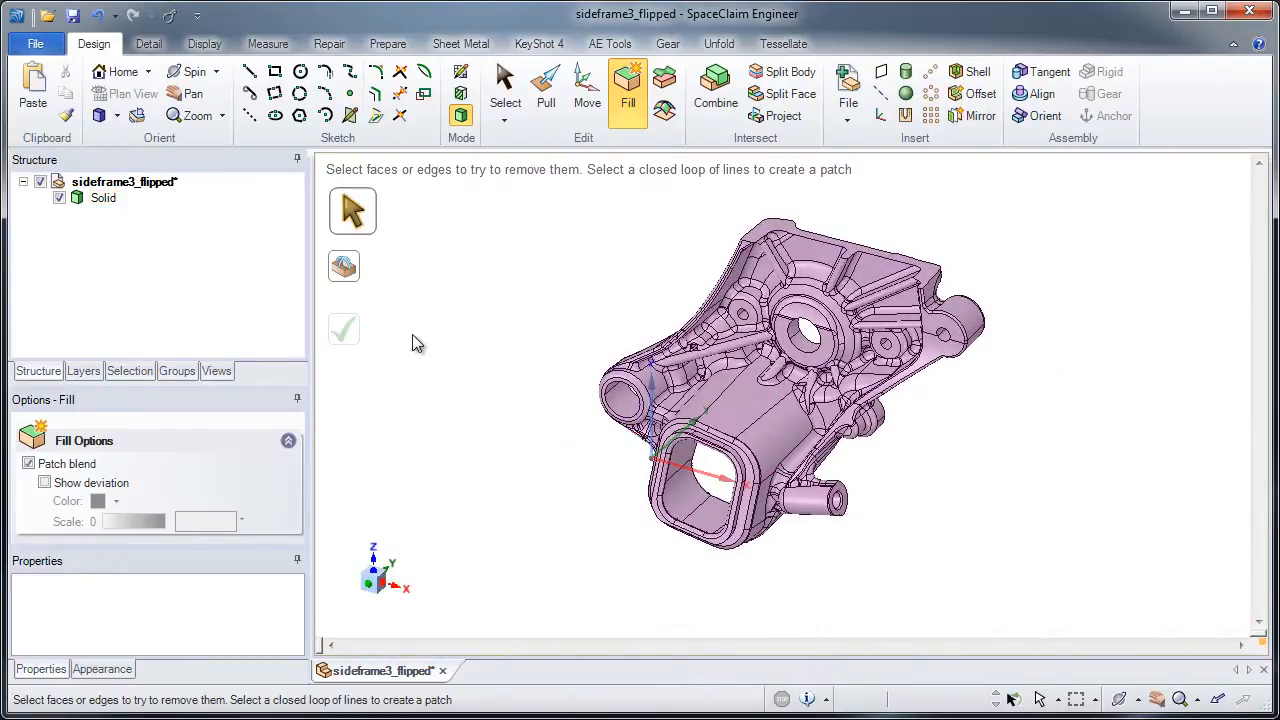
- Check Geometry on the Solid body, reporting 11 errors, and locate the first two
right_click(103, 197)
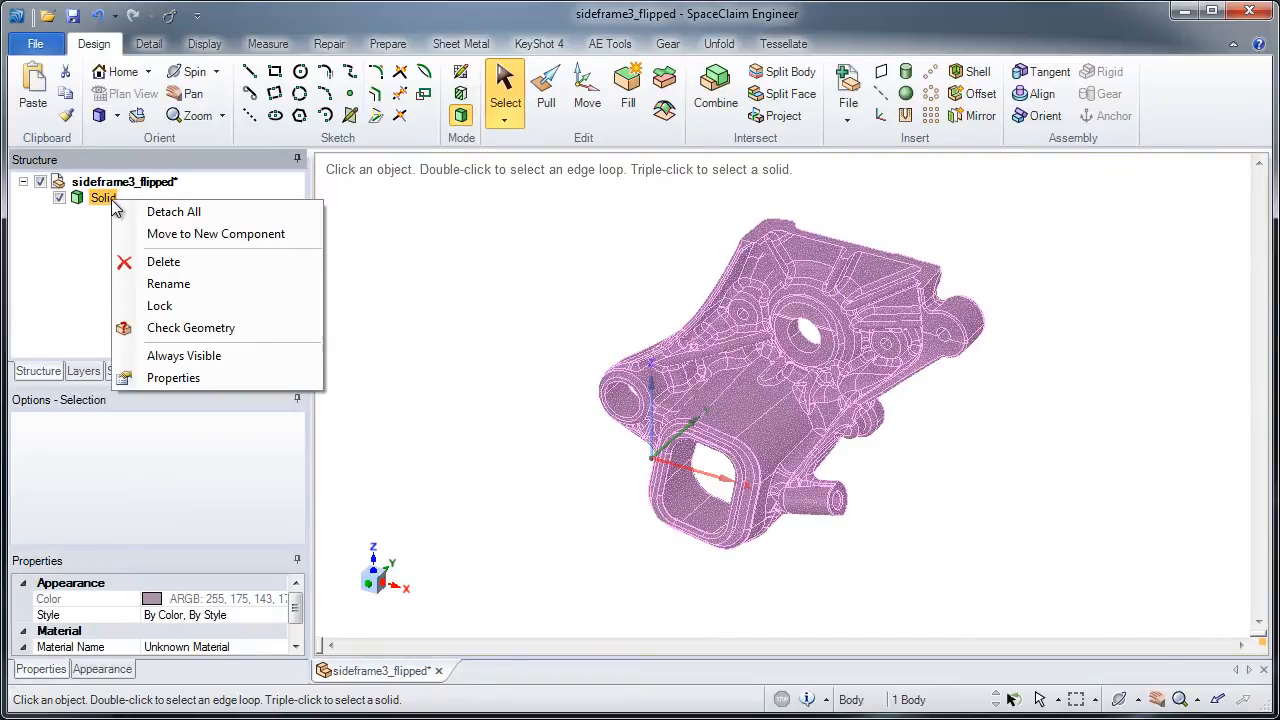
mouse_move(191, 328)
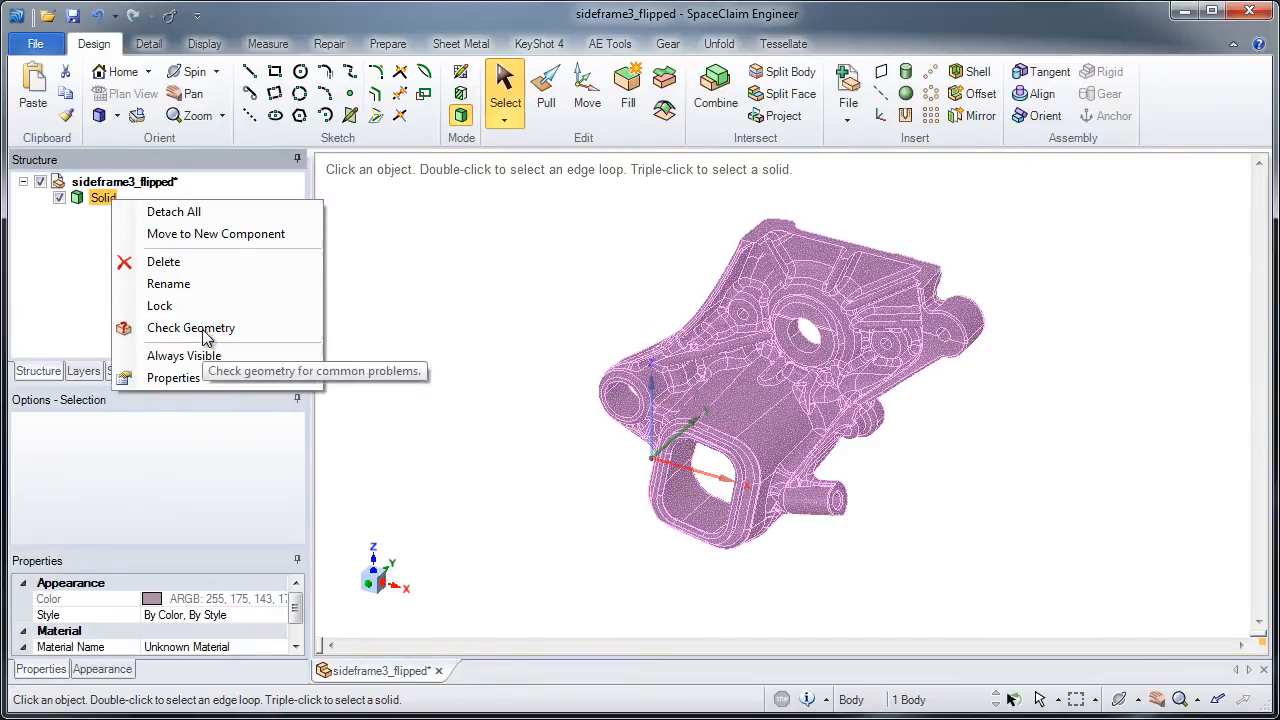
click(190, 327)
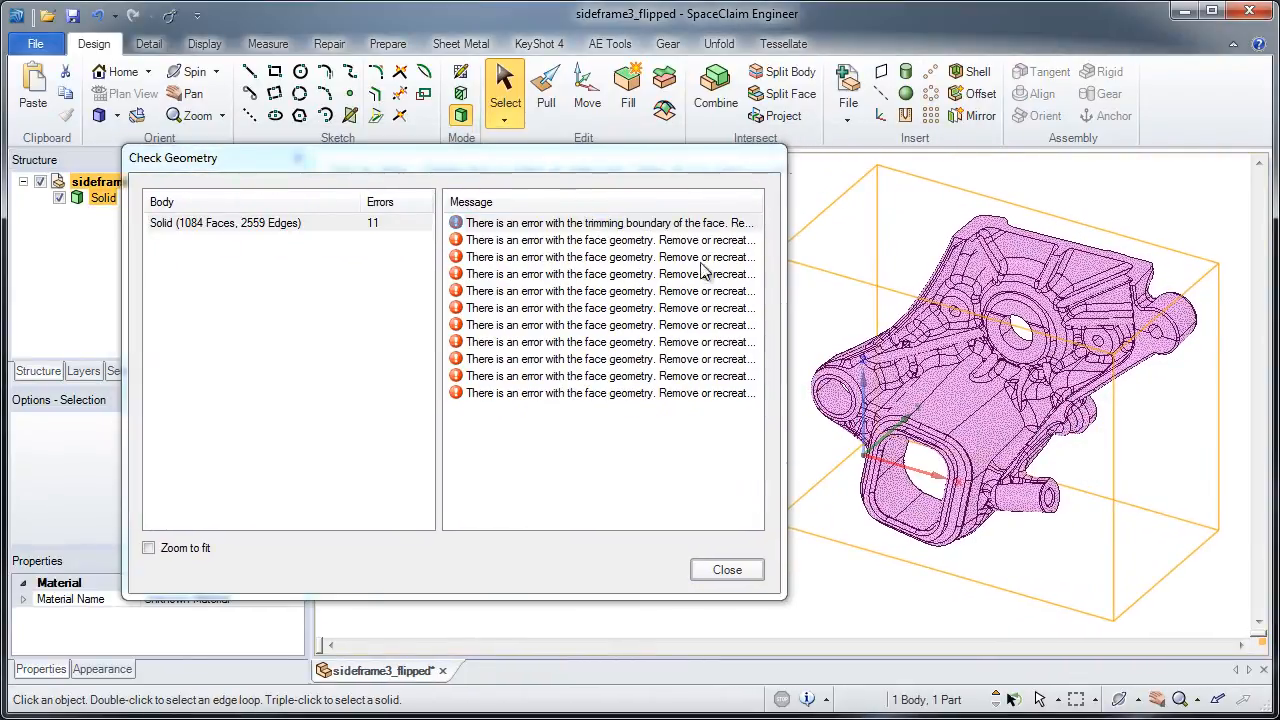
click(607, 222)
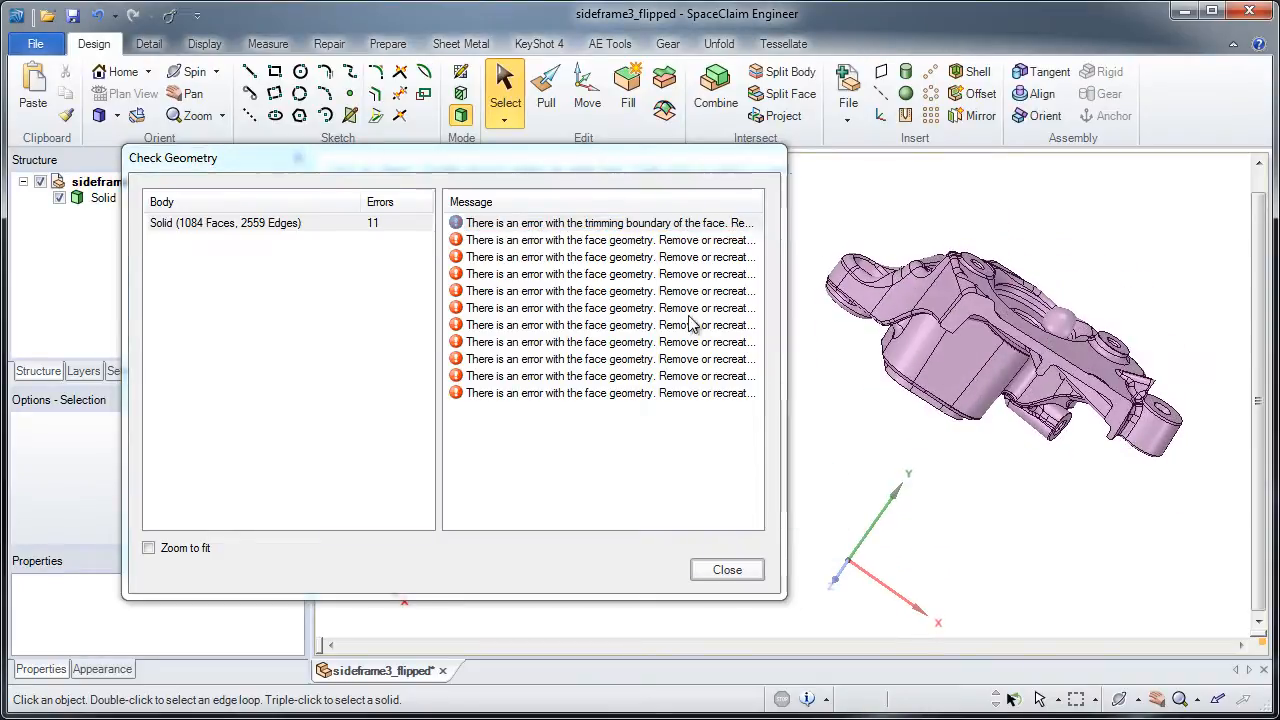
click(610, 240)
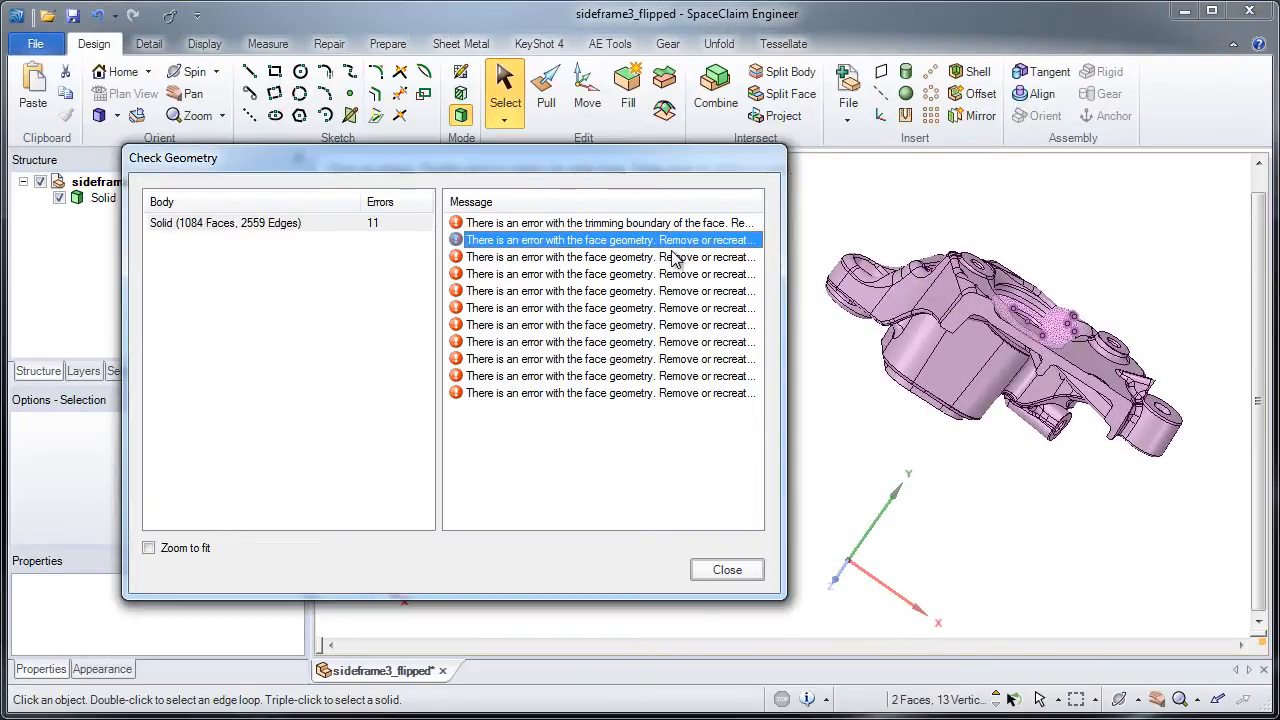
- Delete the faulty spherical face flagged by the check and close the Check Geometry results
click(610, 290)
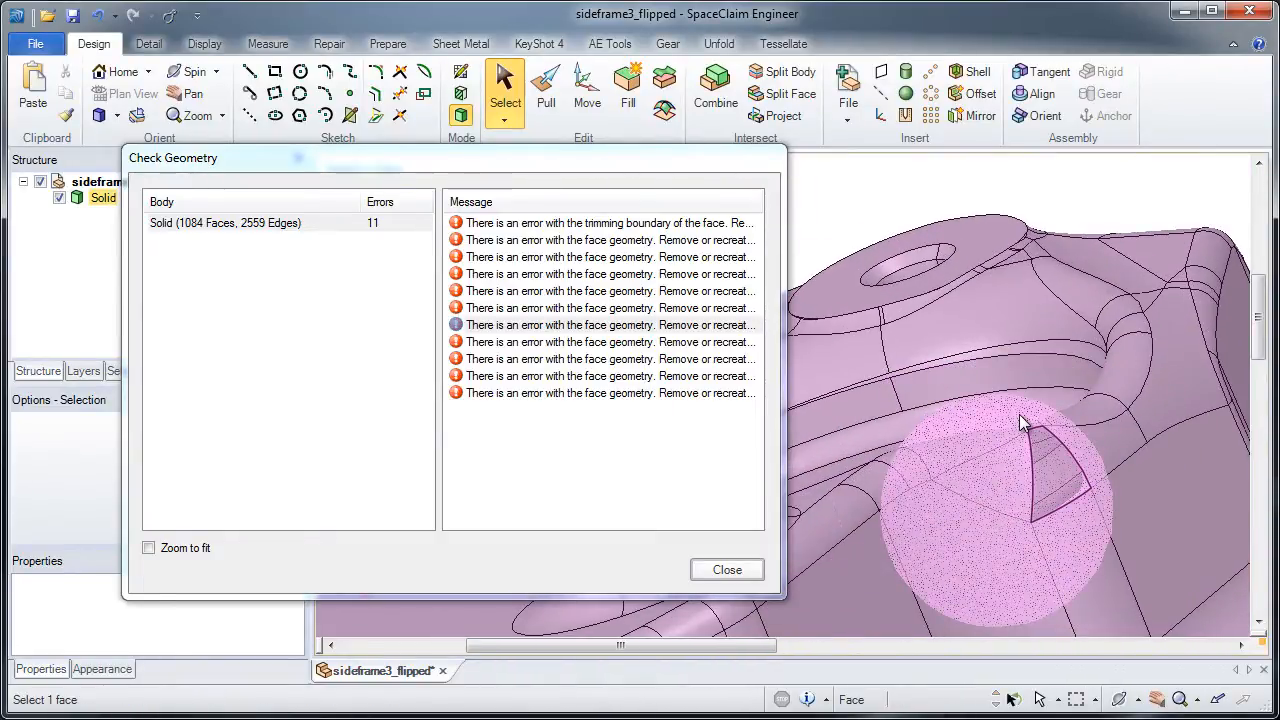
click(1020, 420)
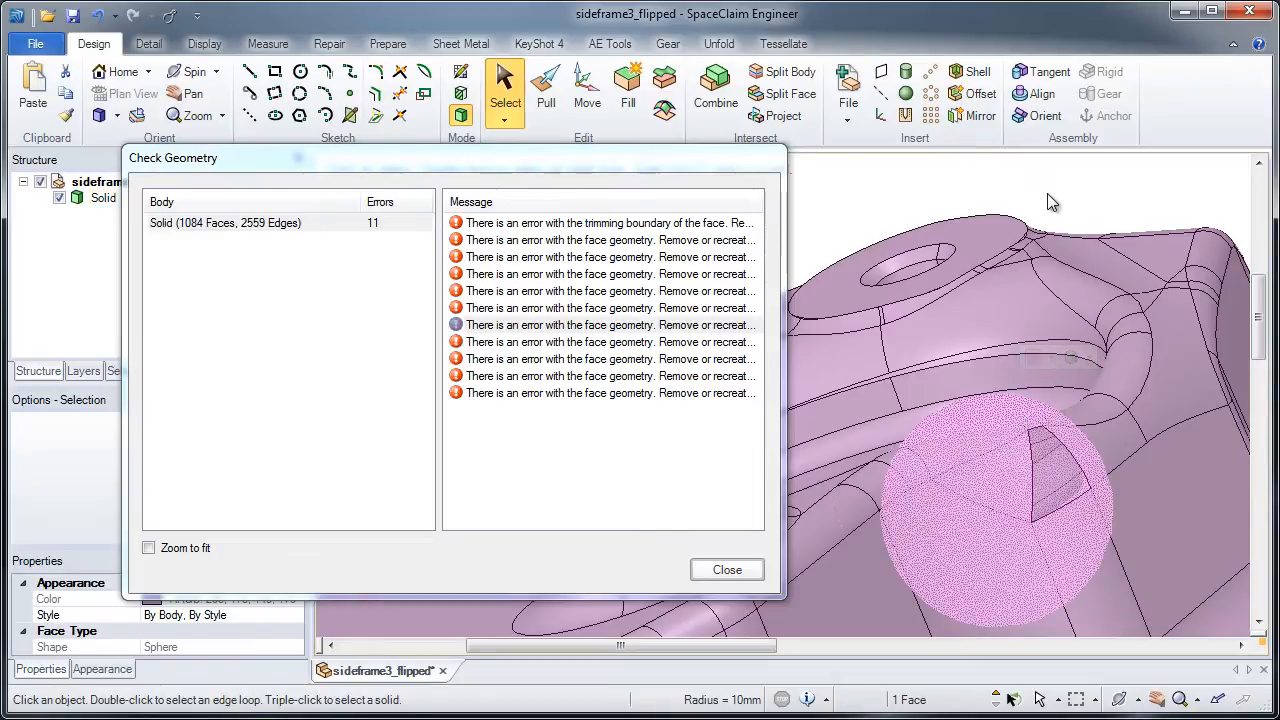
right_click(1040, 200)
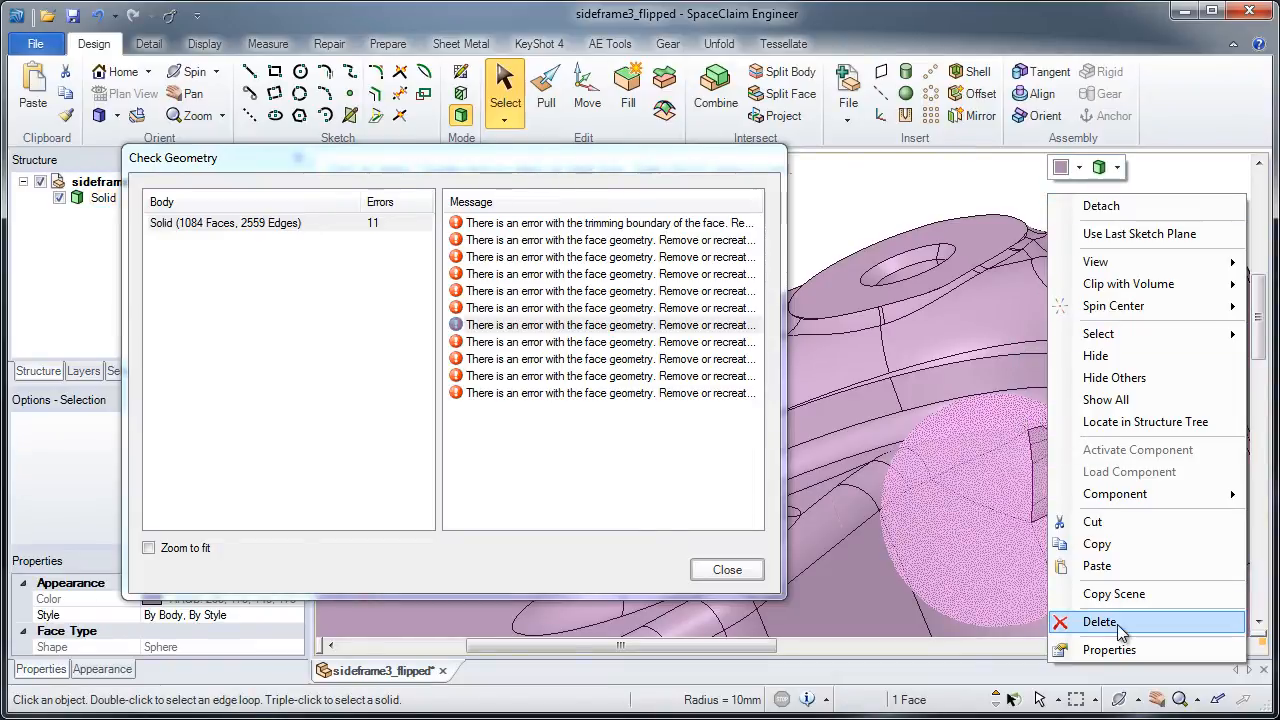
click(1099, 622)
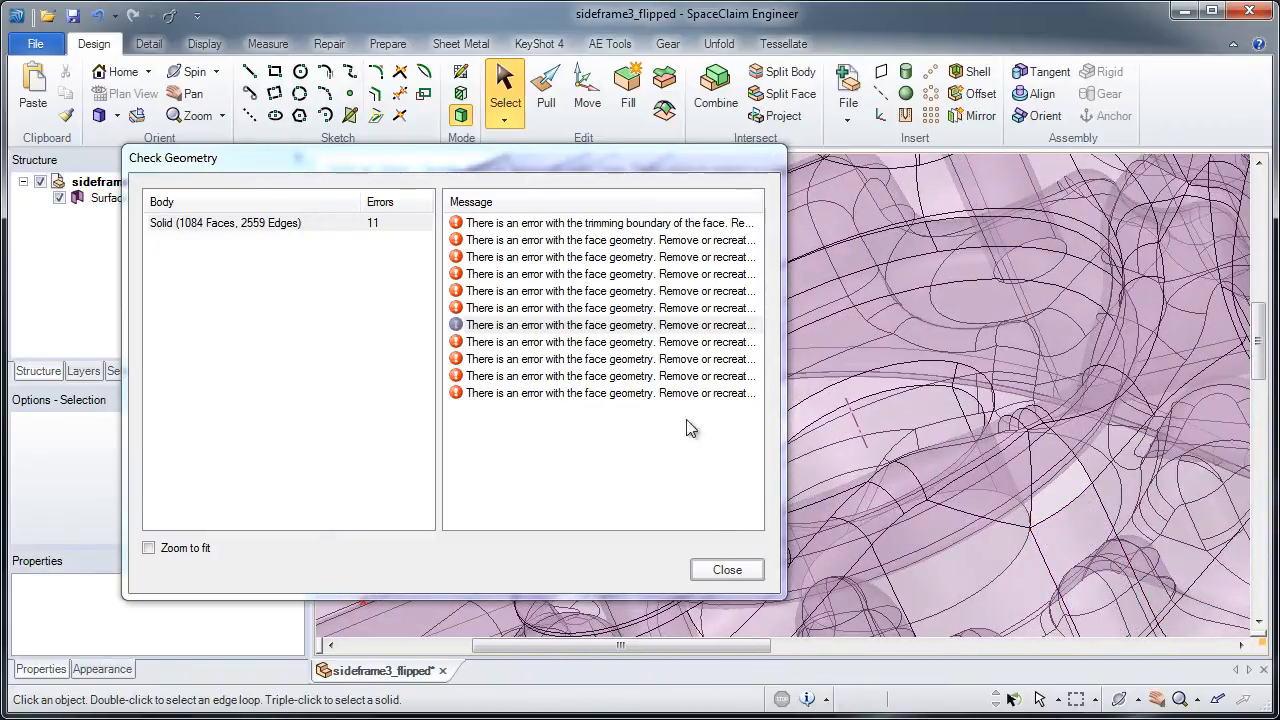
click(727, 569)
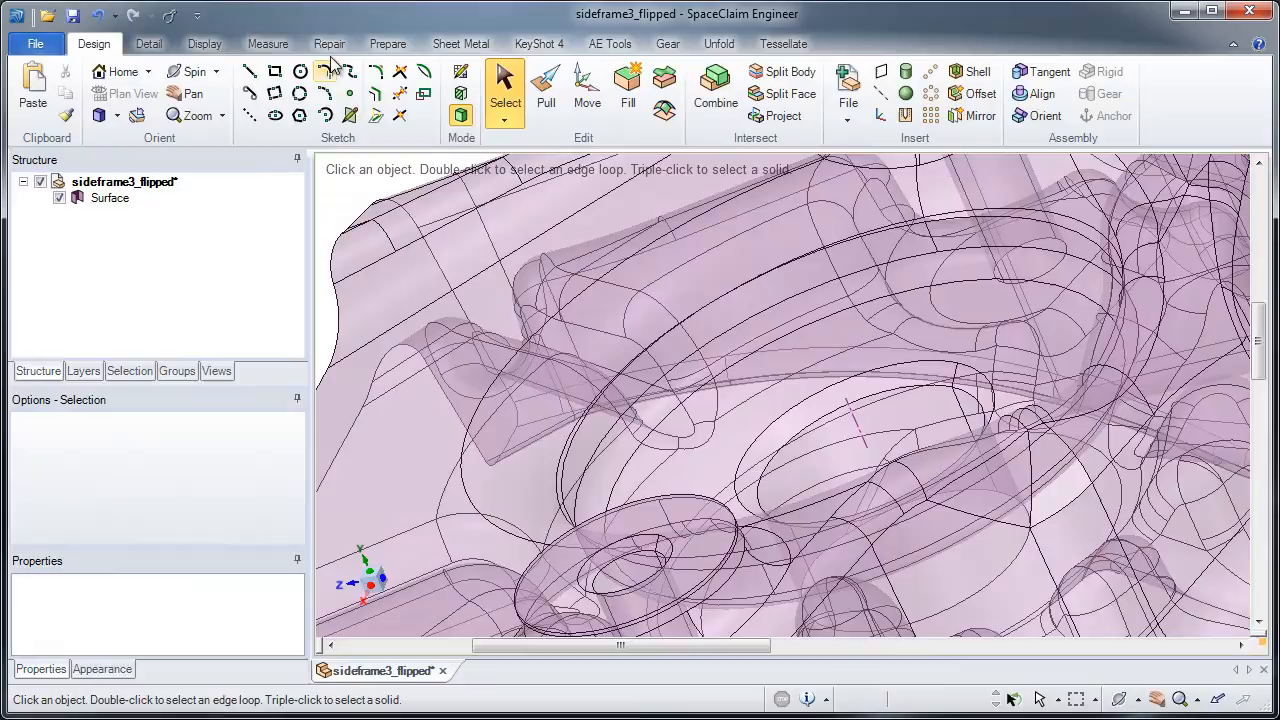
- Use Repair Missing Faces to refill the opening left by the deleted sphere
click(329, 43)
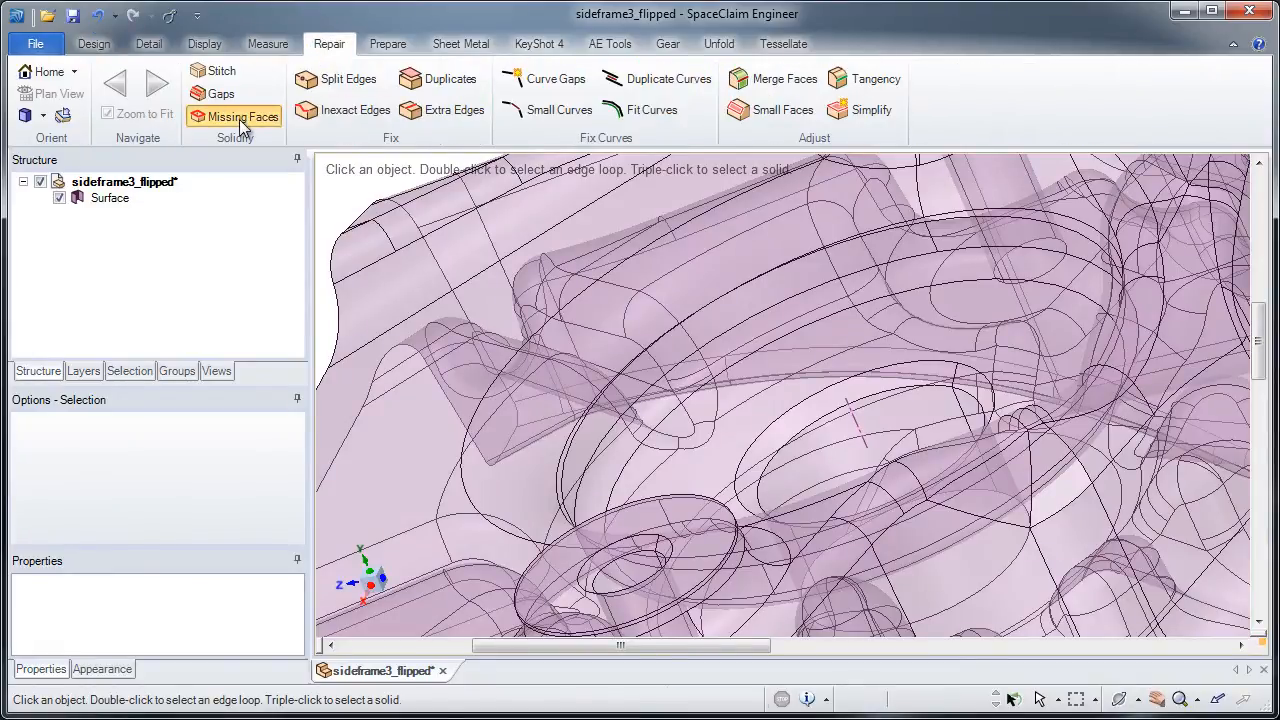
click(256, 116)
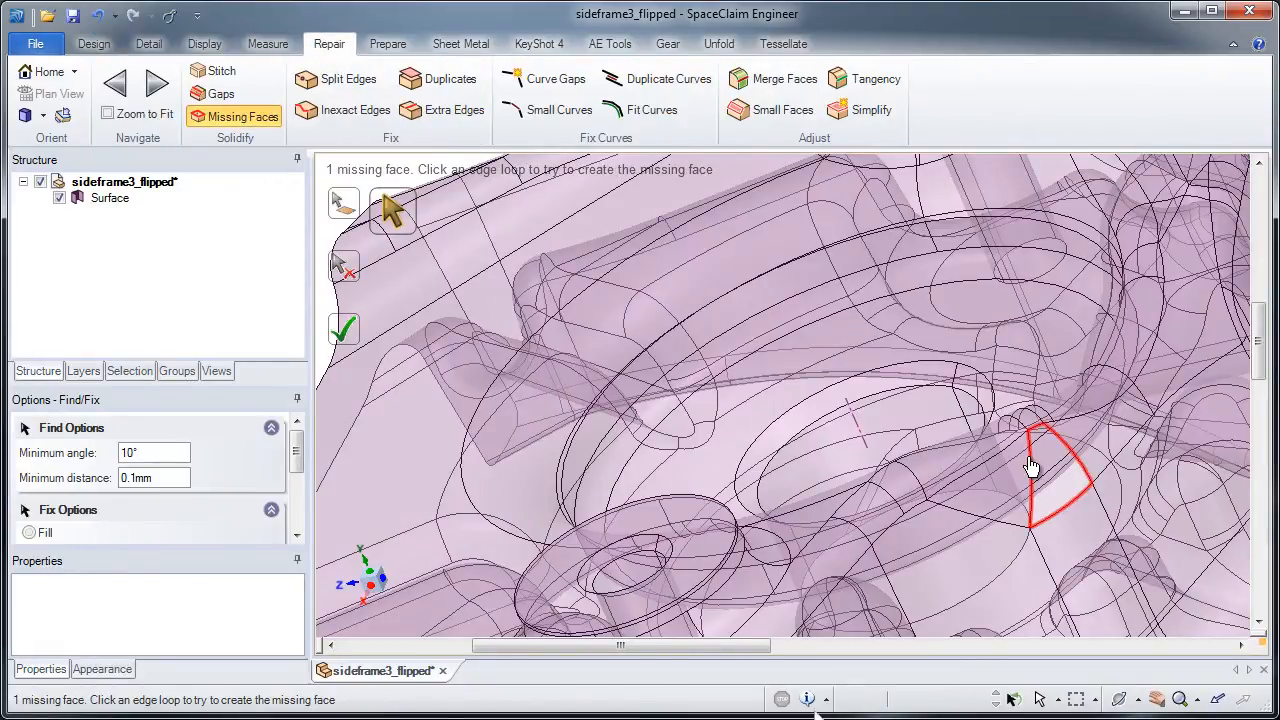
click(1040, 470)
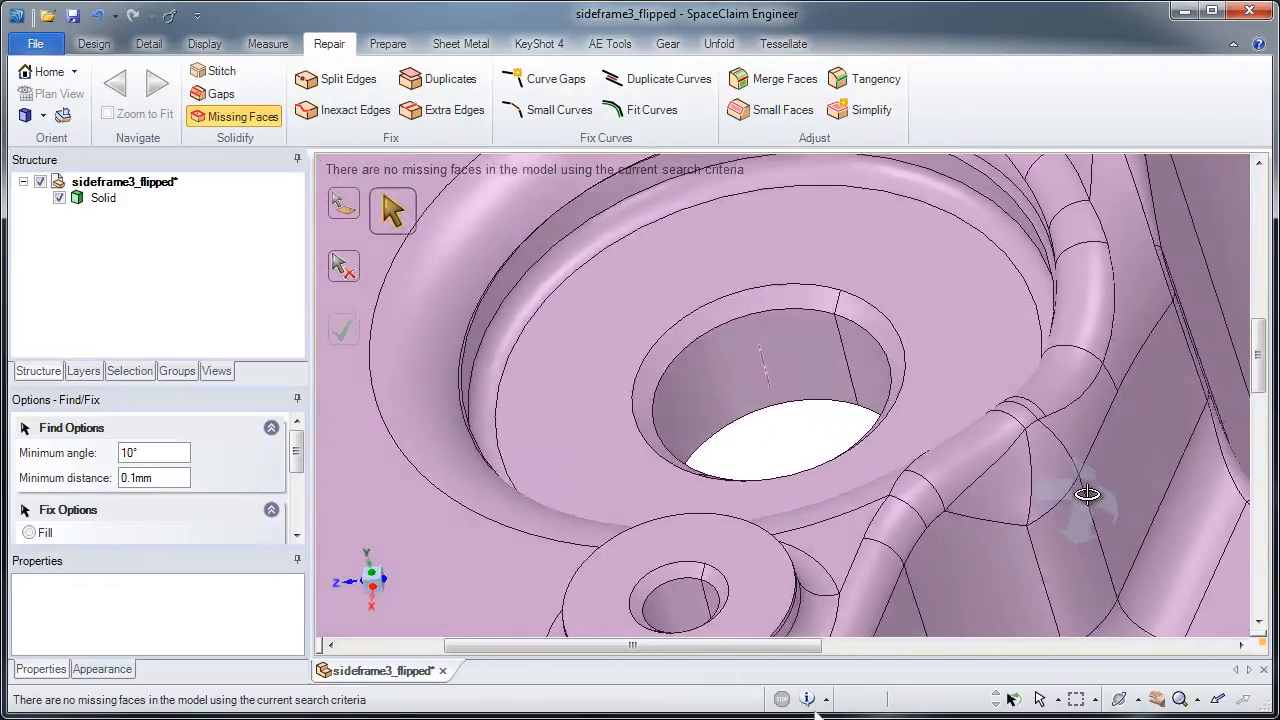